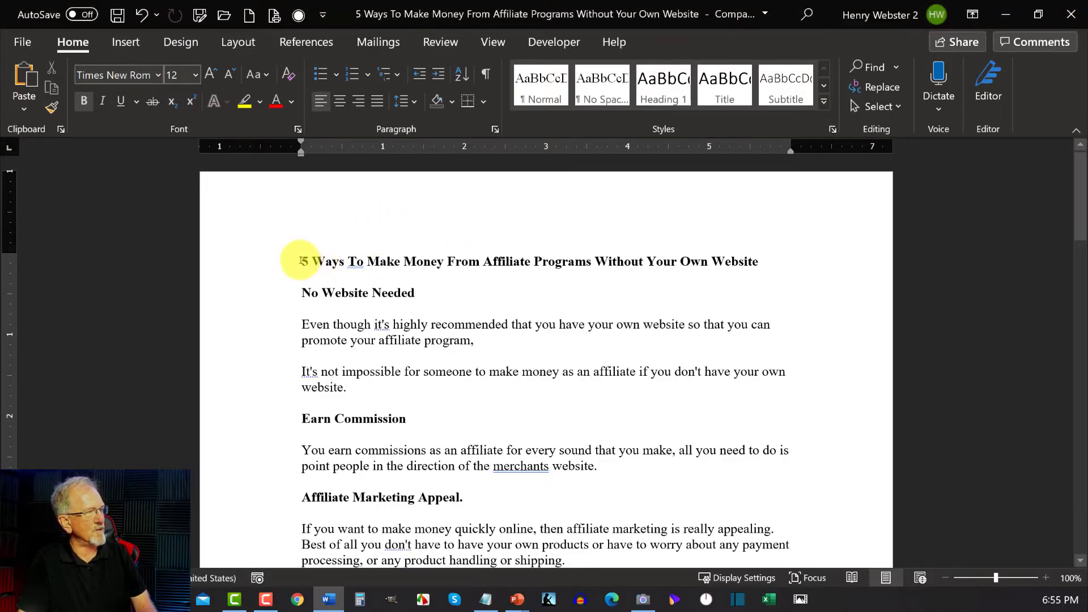
Select the article's title line and look over the document body
left_click_drag(302, 261, 760, 267)
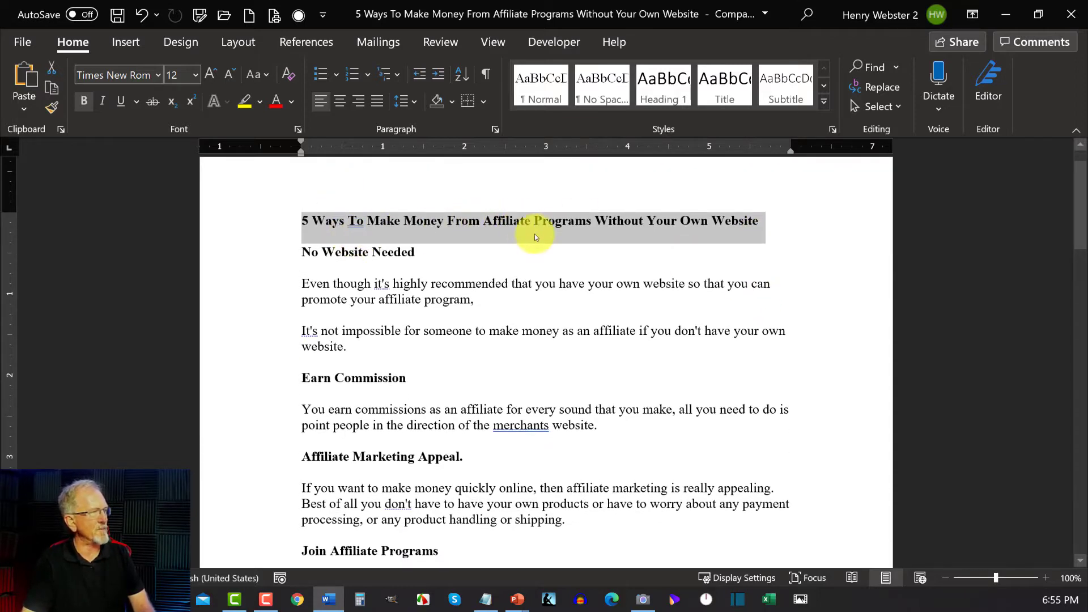
mouse_move(703, 229)
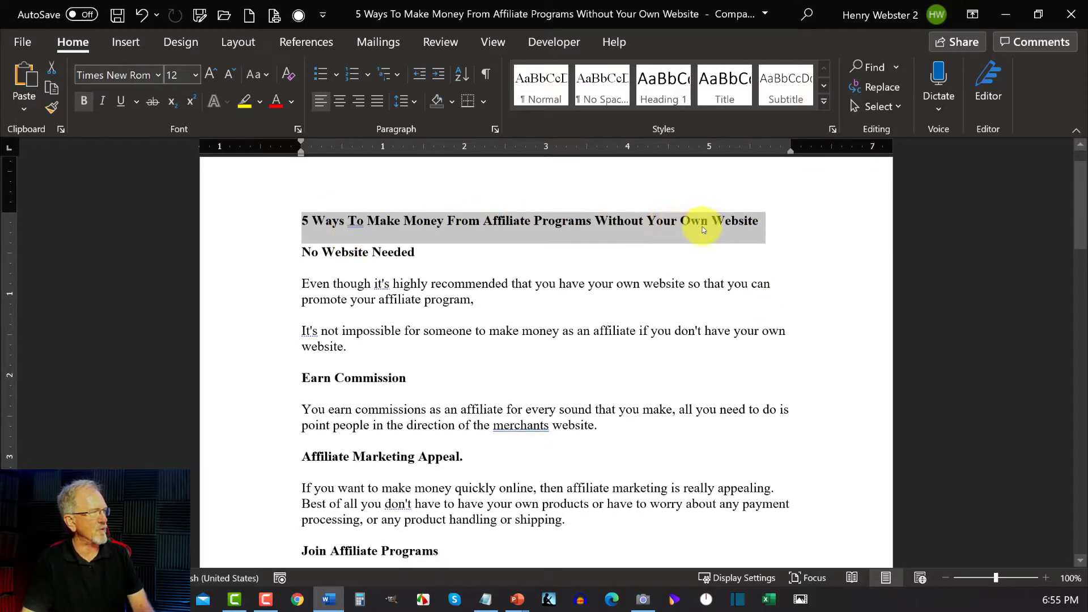
mouse_move(723, 232)
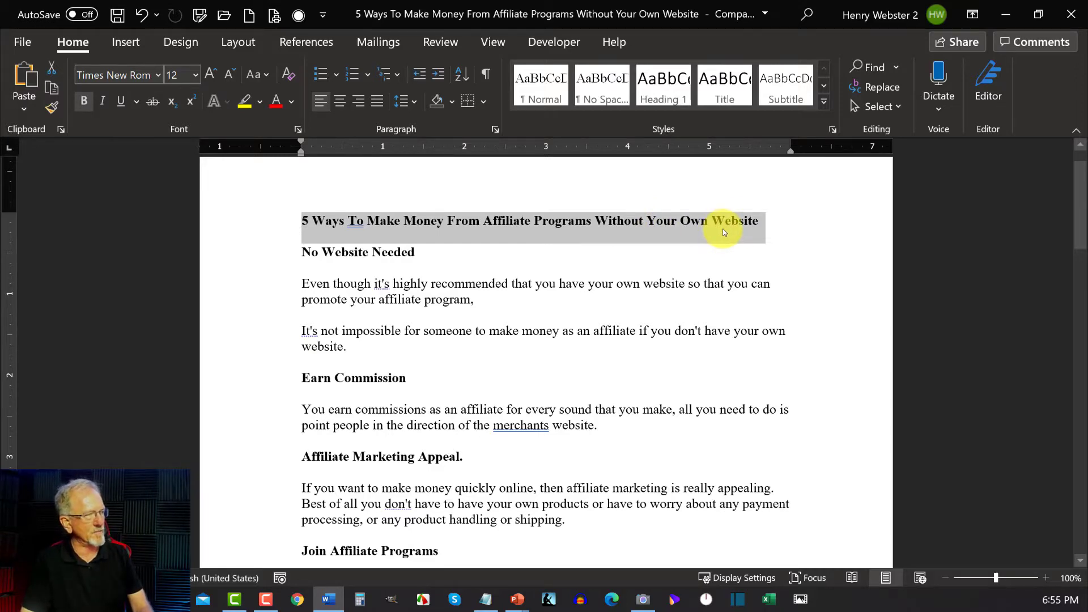
scroll("down", 3)
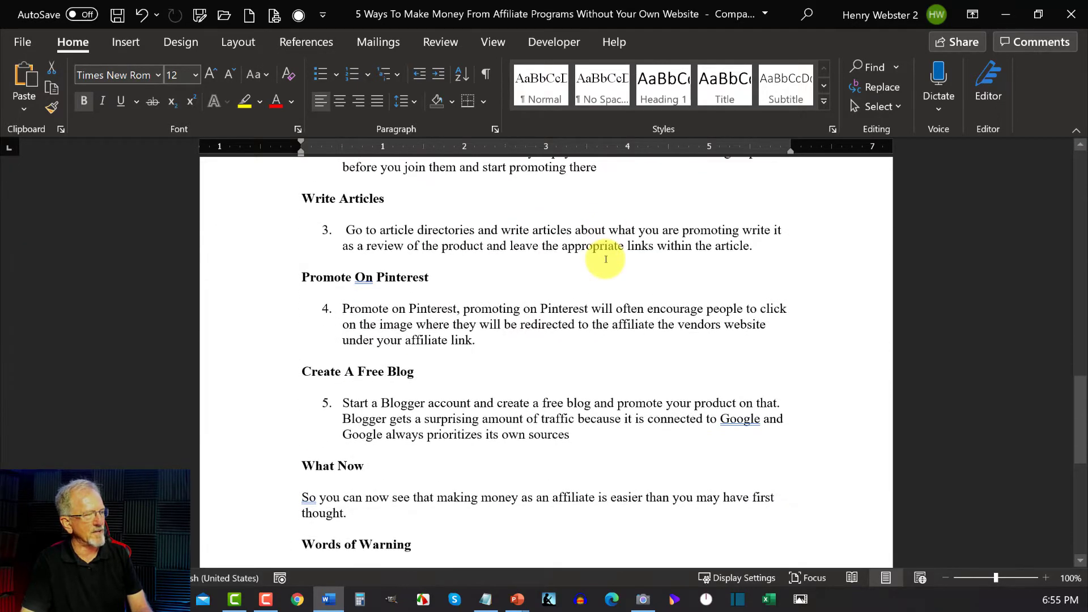
scroll("up", 3)
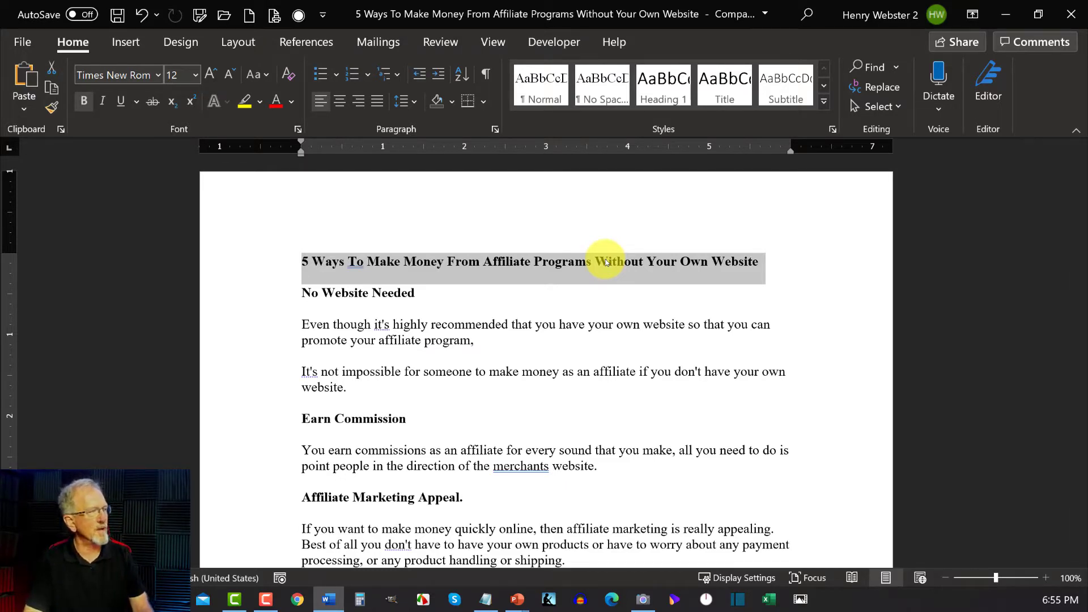
mouse_move(435, 286)
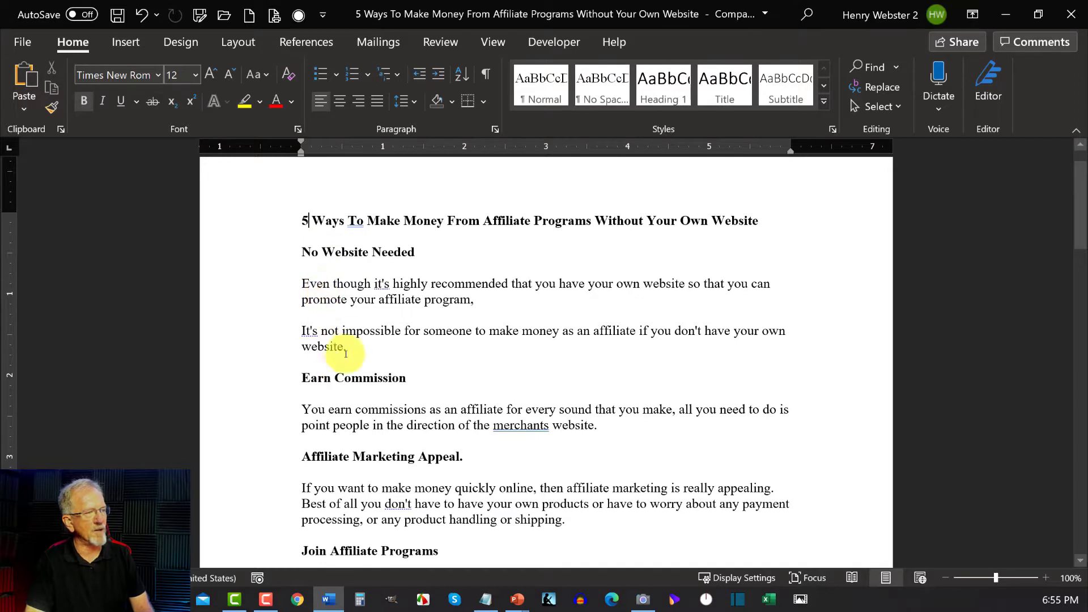
mouse_move(325, 264)
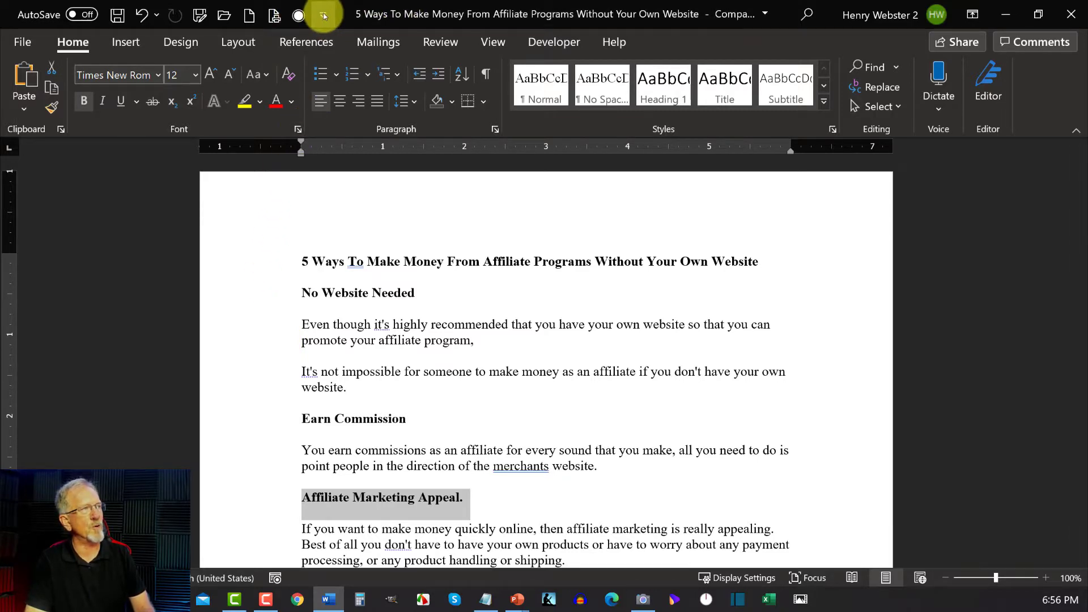
Reach the Quick Access Toolbar customization page via More Commands
left_click(323, 15)
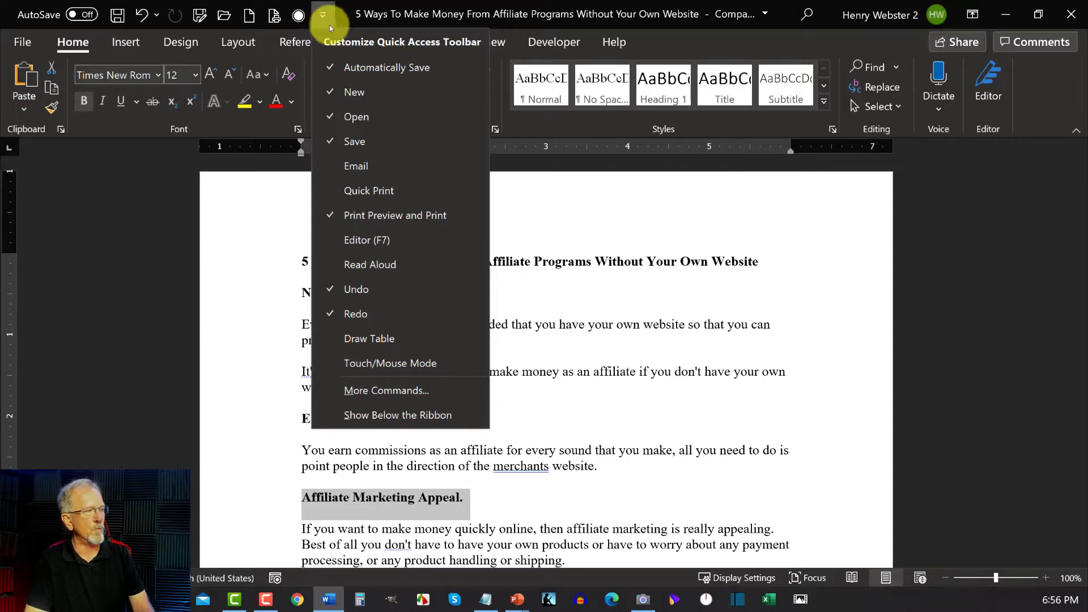
mouse_move(387, 390)
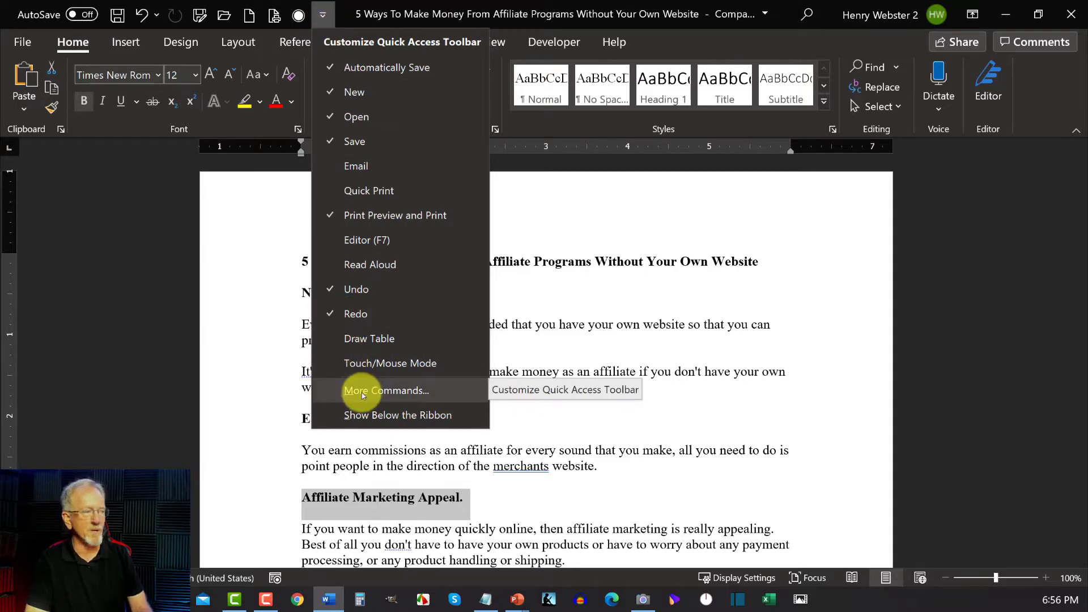
left_click(386, 390)
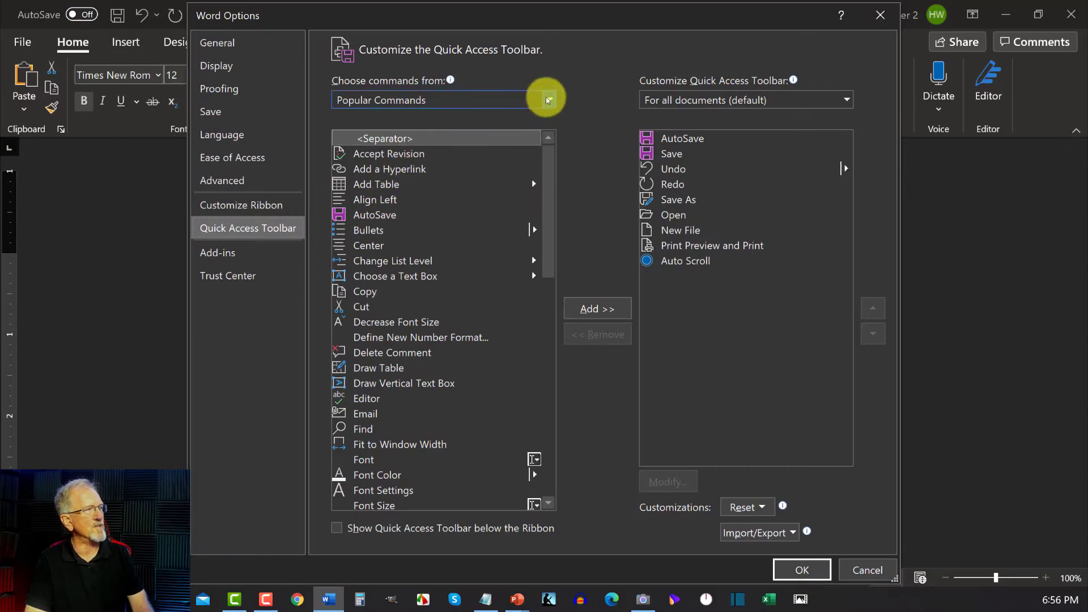
Show All Commands and add Send to Microsoft PowerPoint to the quick access toolbar
left_click(546, 100)
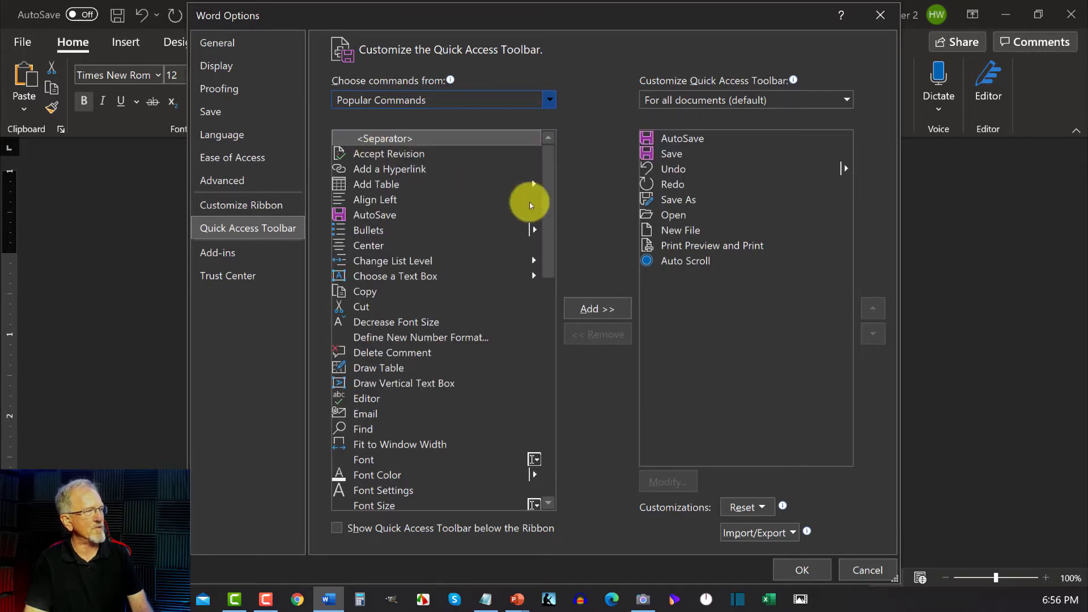
mouse_move(554, 131)
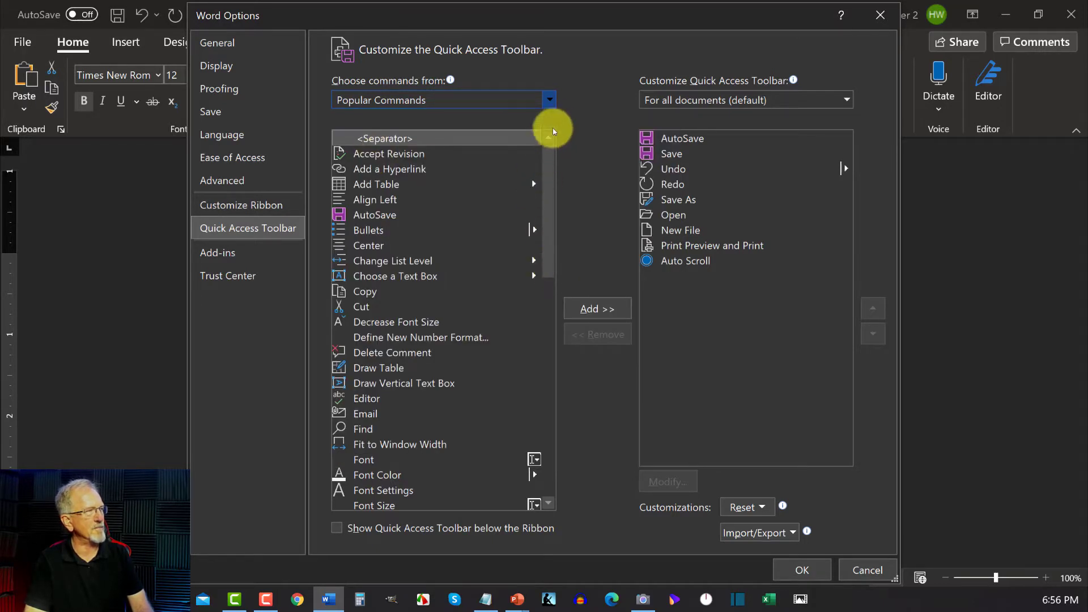
left_click(549, 99)
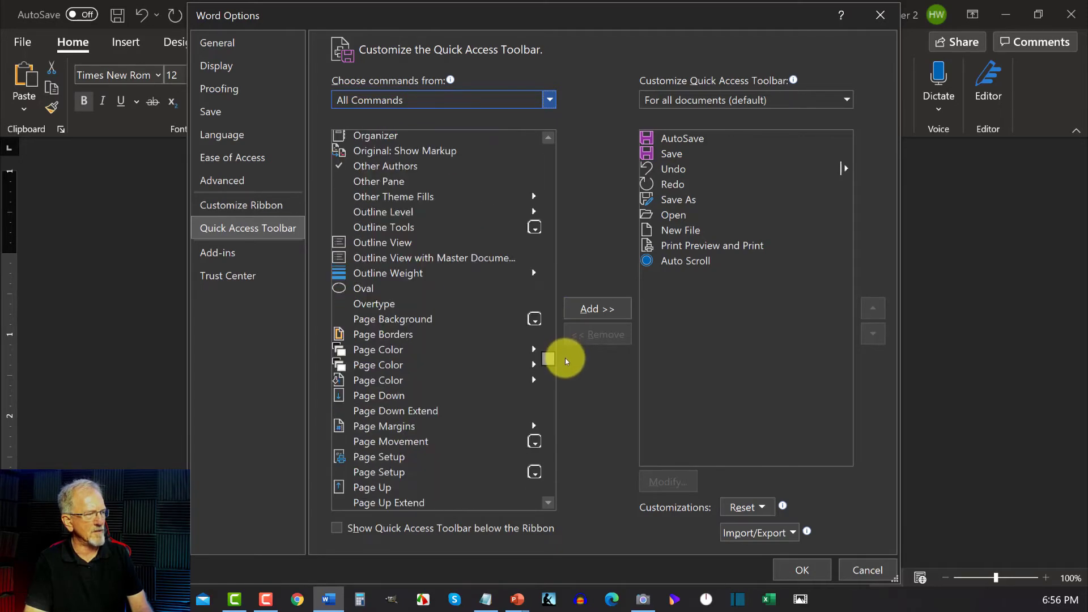
scroll("down", 3)
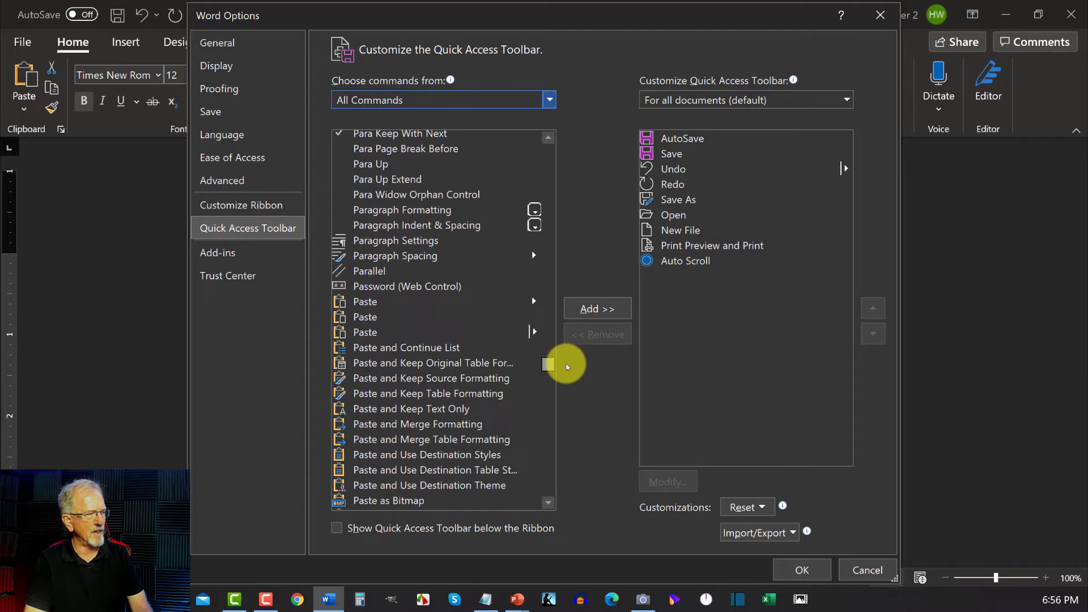
scroll("down", 3)
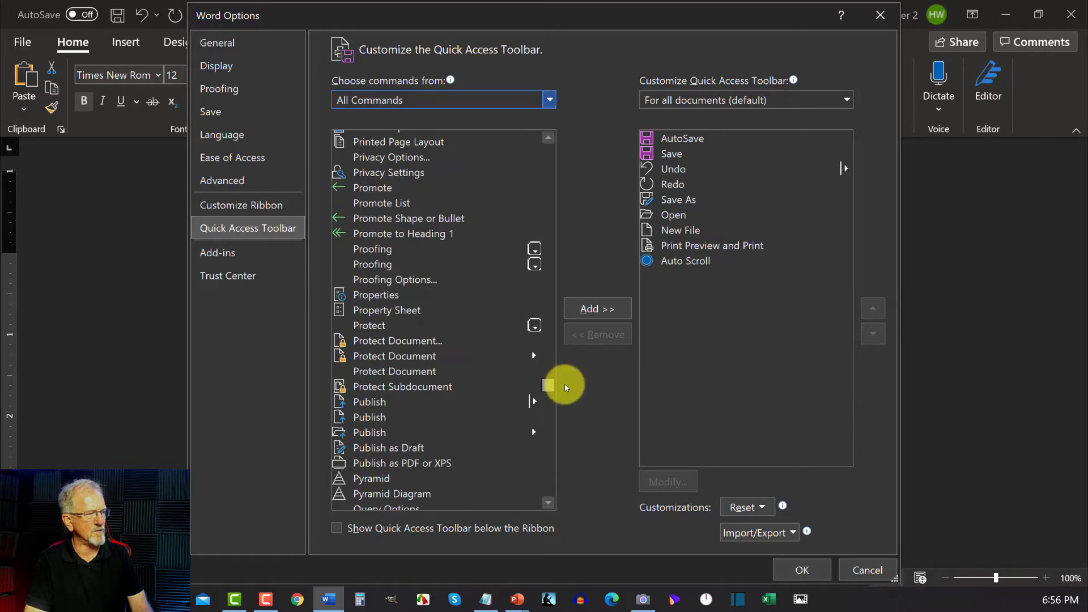
scroll("down", 3)
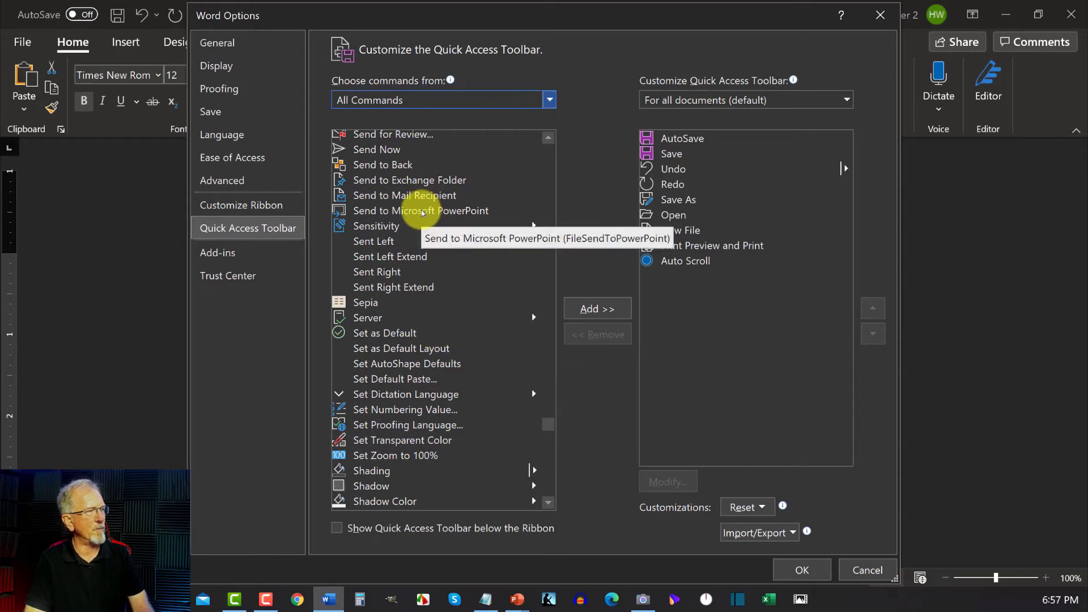
left_click(596, 308)
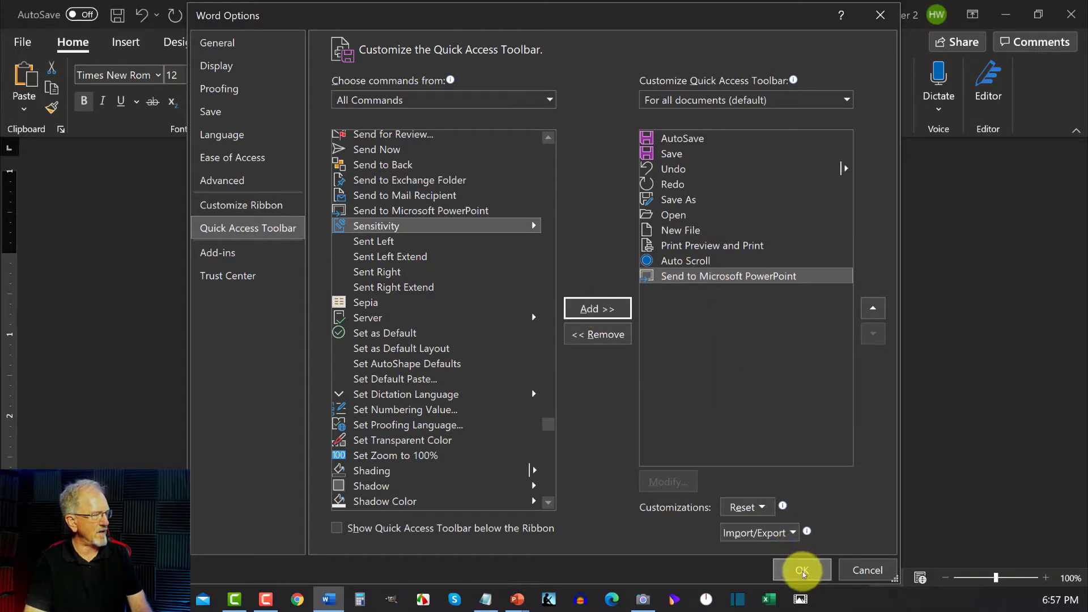
Save the toolbar change and switch the affiliate article into Outline view
left_click(802, 570)
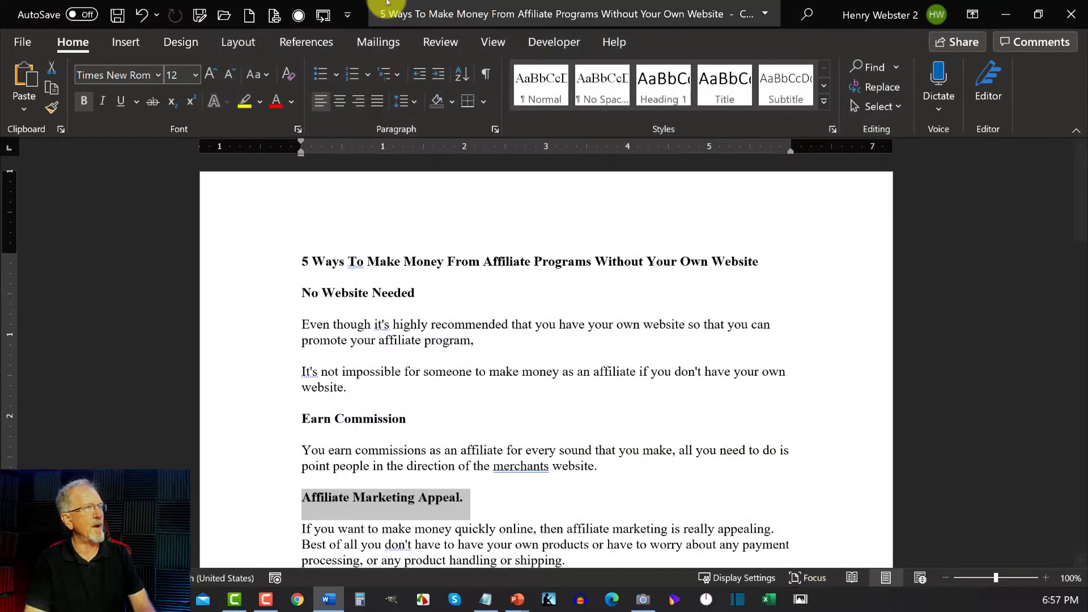
mouse_move(323, 15)
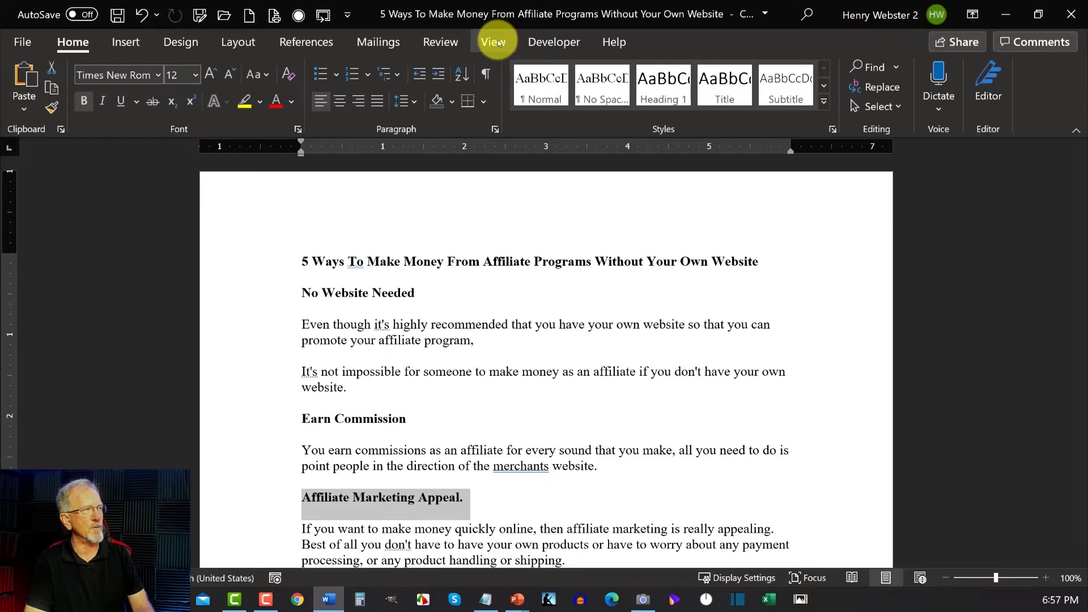
left_click(493, 42)
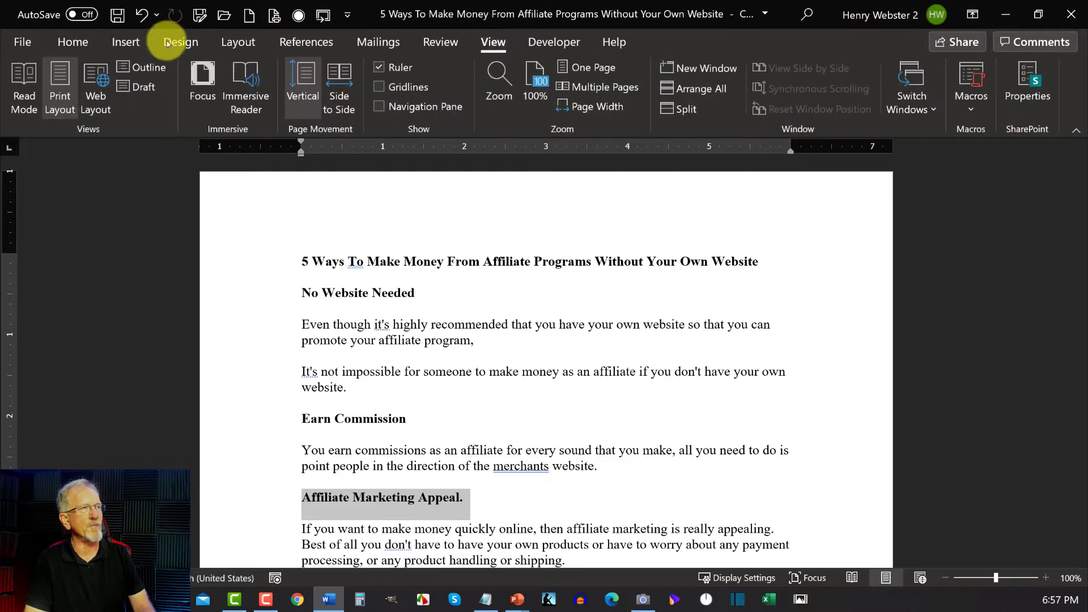
mouse_move(148, 67)
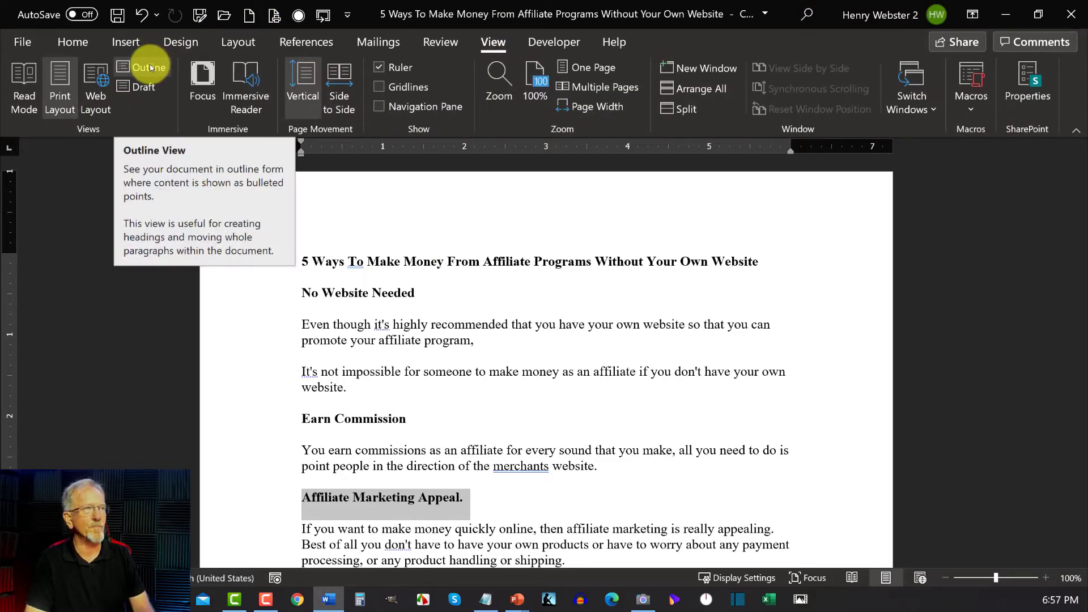
left_click(150, 67)
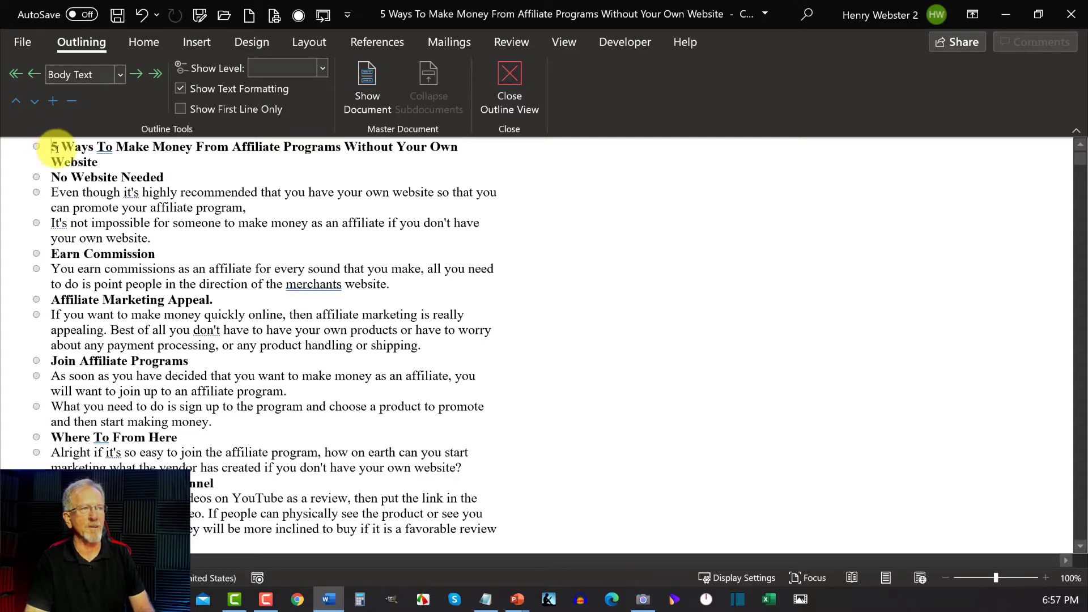
Make the title and No Website Needed heading Level 1, their paragraphs Level 2
left_click_drag(55, 146, 163, 177)
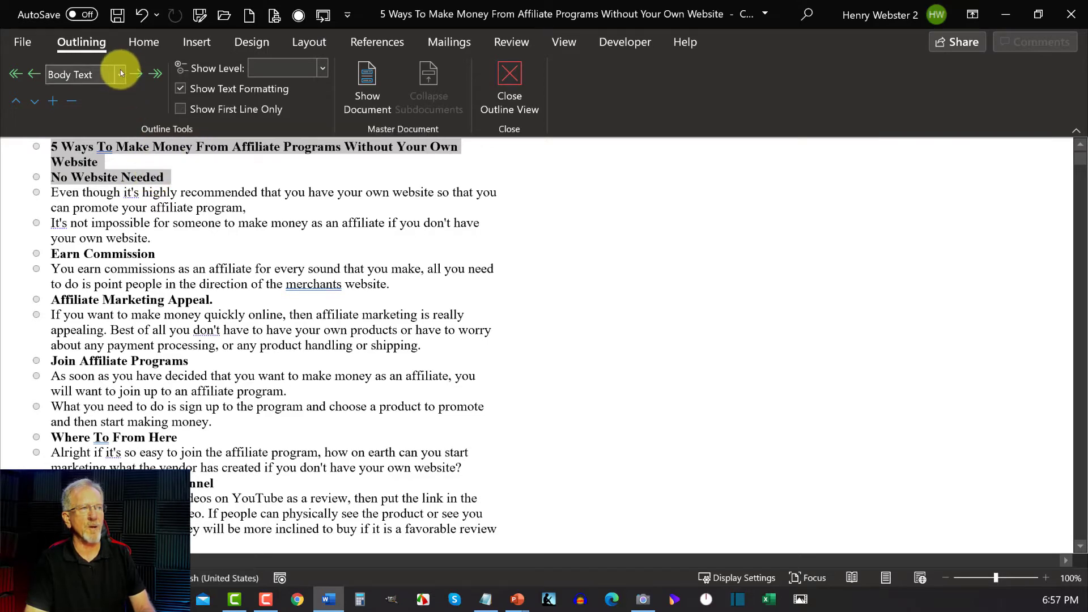
left_click(119, 74)
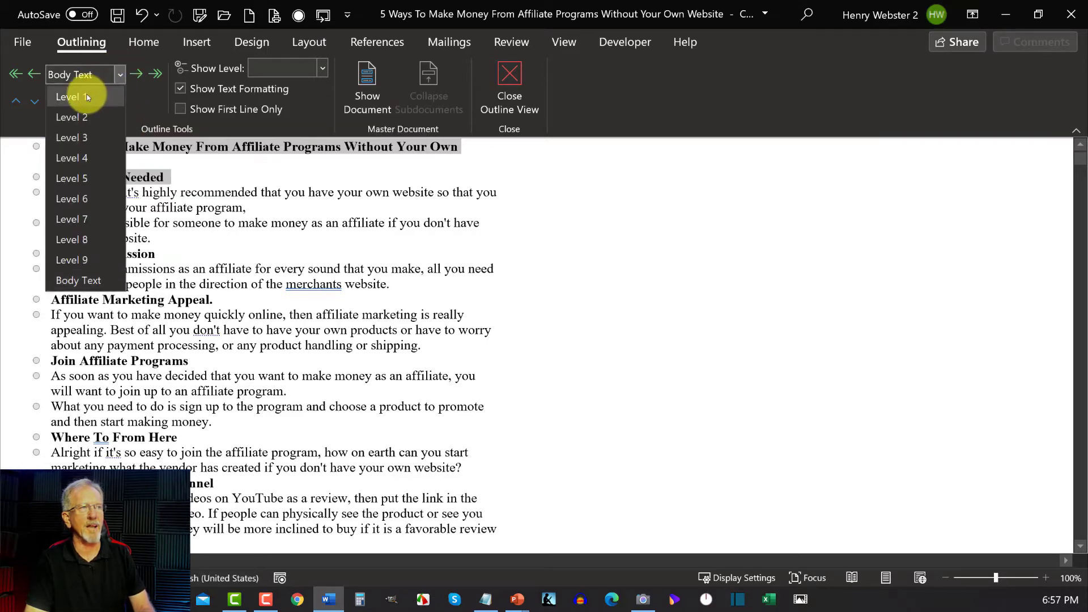
left_click(68, 97)
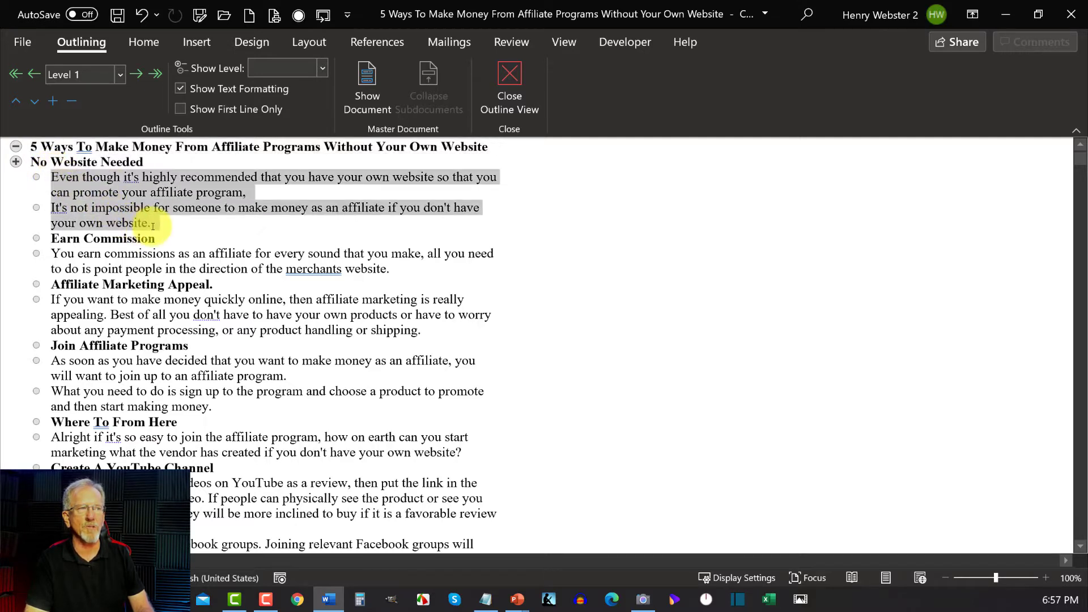
left_click(121, 75)
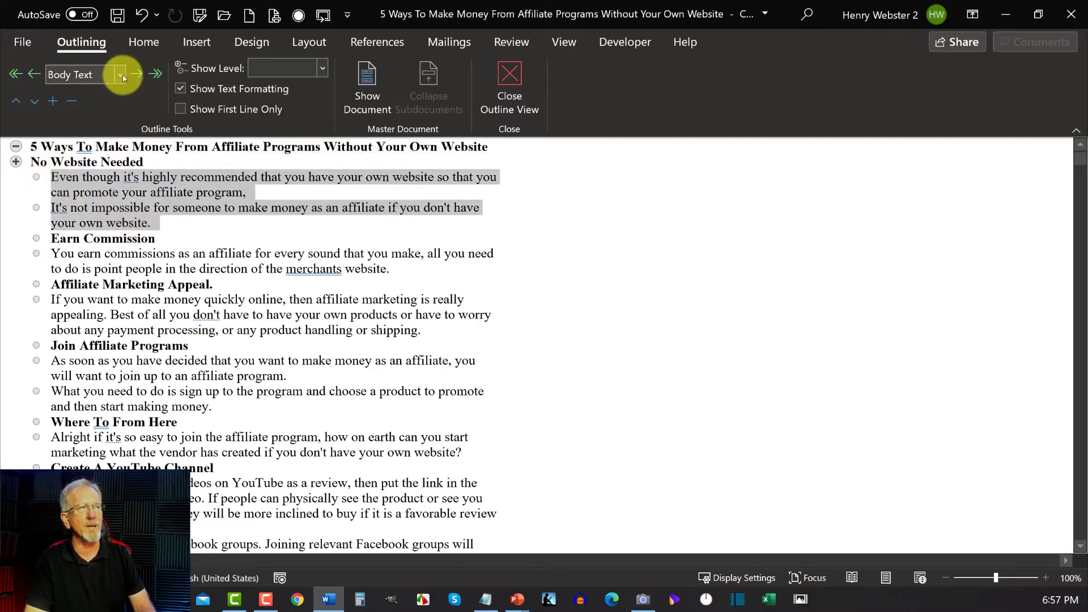
left_click(136, 73)
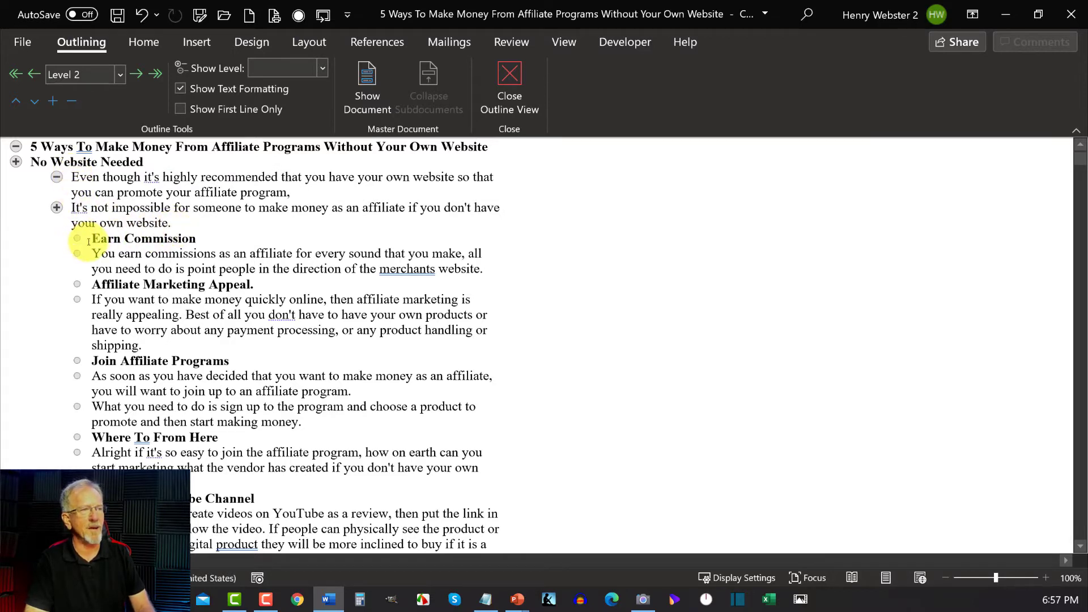
Set the Earn Commission heading's paragraph to Level 2
left_click(76, 74)
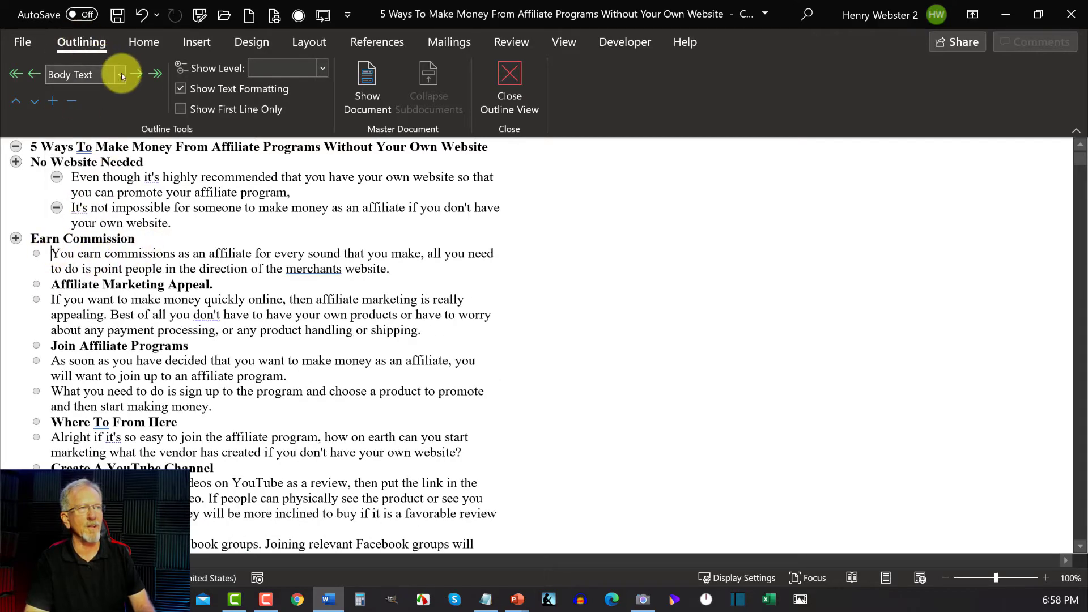
left_click(120, 74)
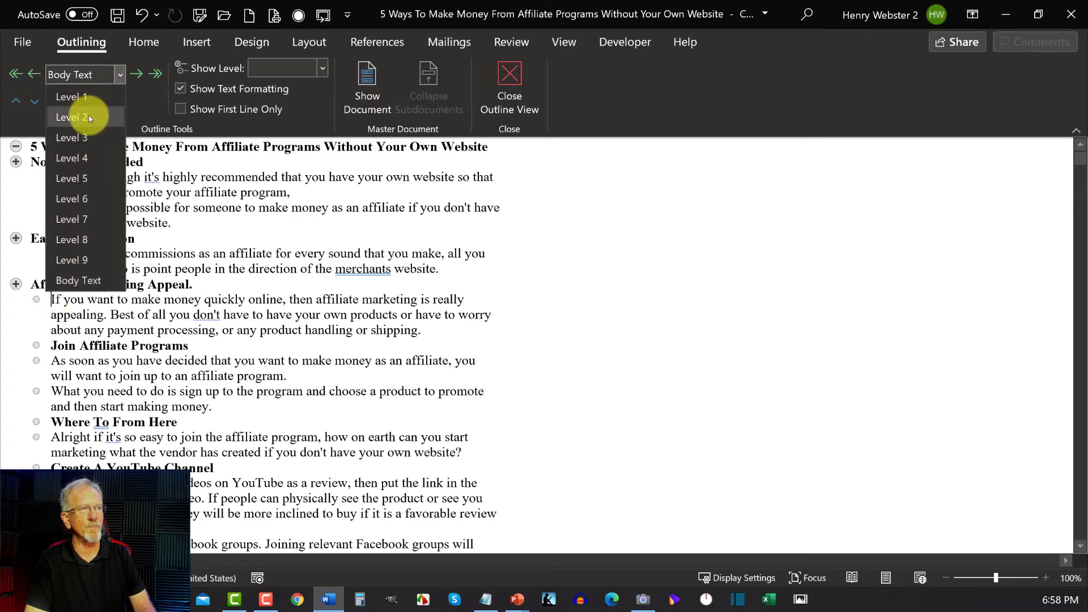
left_click(71, 117)
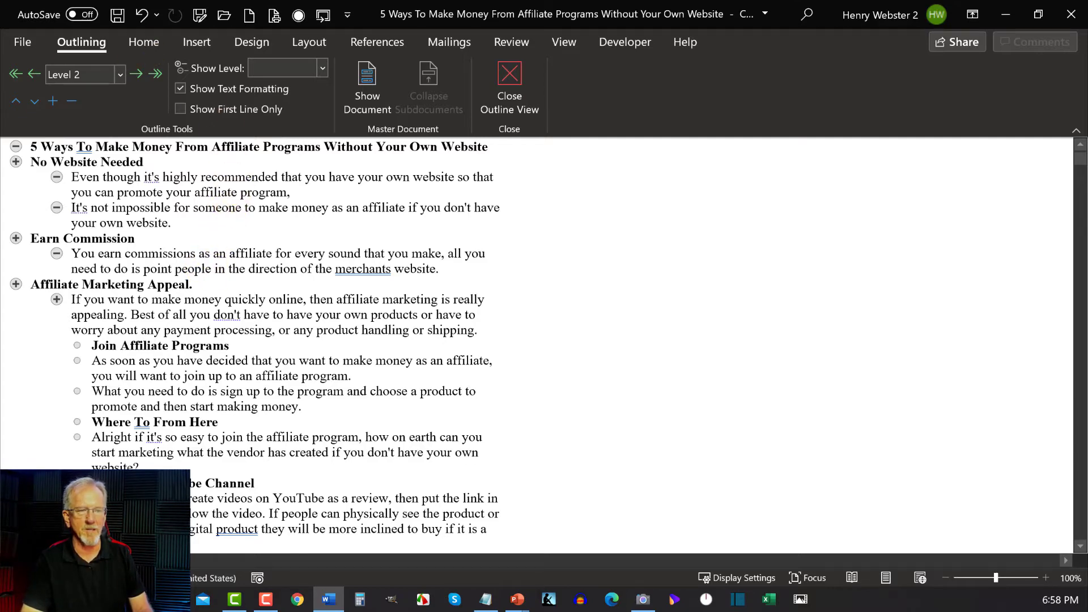
Set the Write Articles paragraph to Level 2 in the outline
scroll("down", 3)
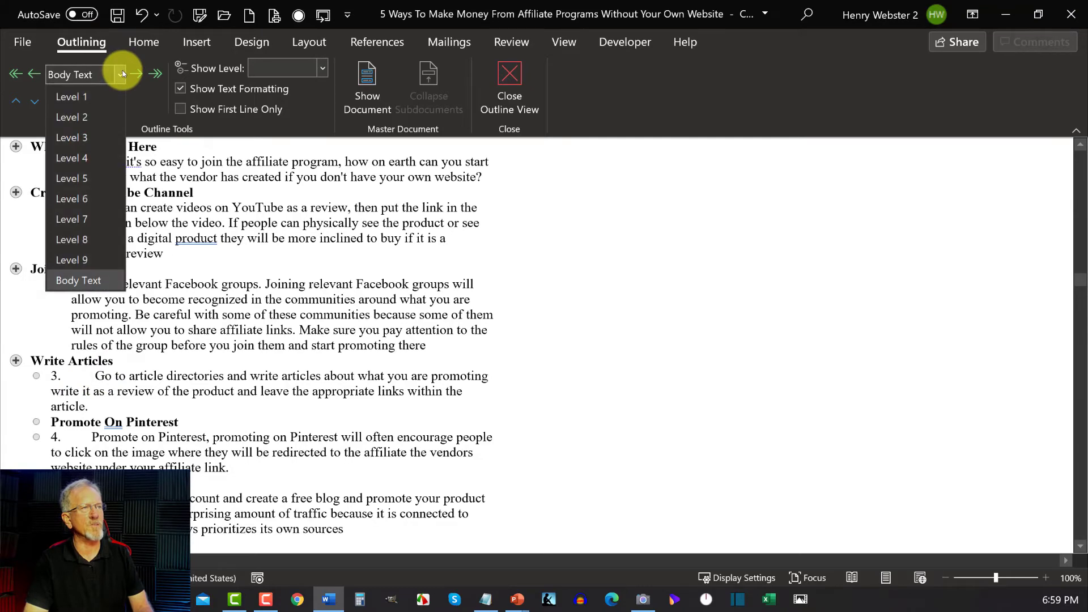
left_click(71, 117)
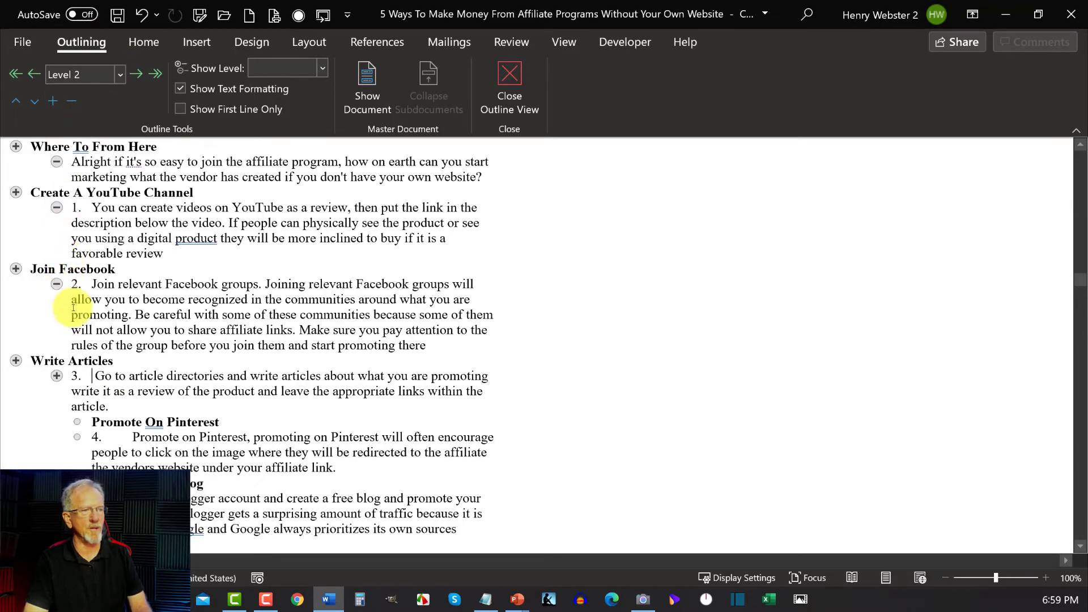
left_click(82, 382)
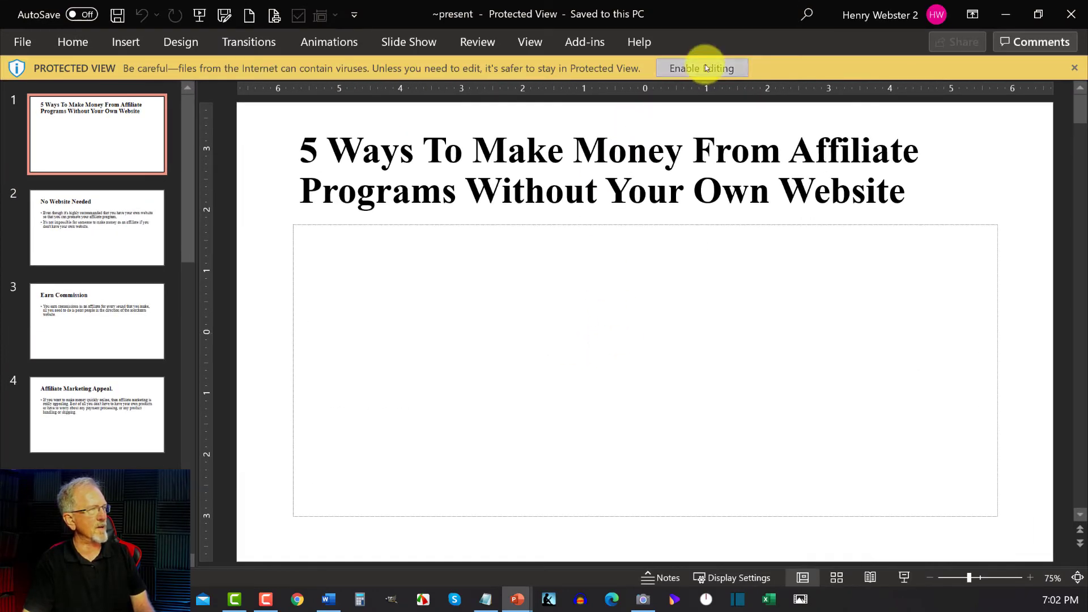
Enable editing and review slides from No Website Needed through Create A Free Blog
left_click(701, 68)
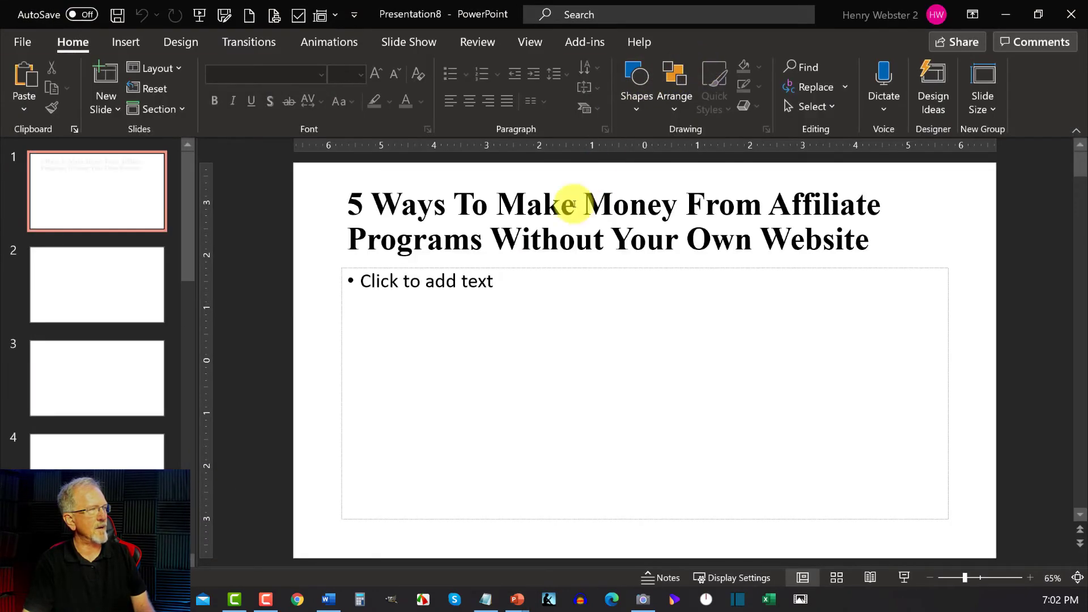
left_click(97, 285)
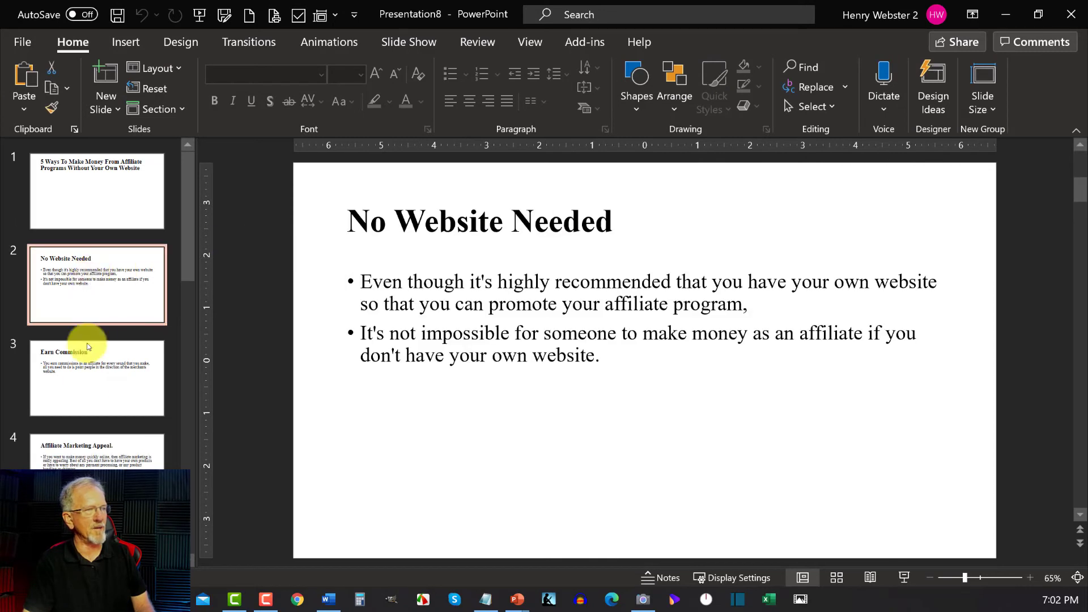
left_click(96, 450)
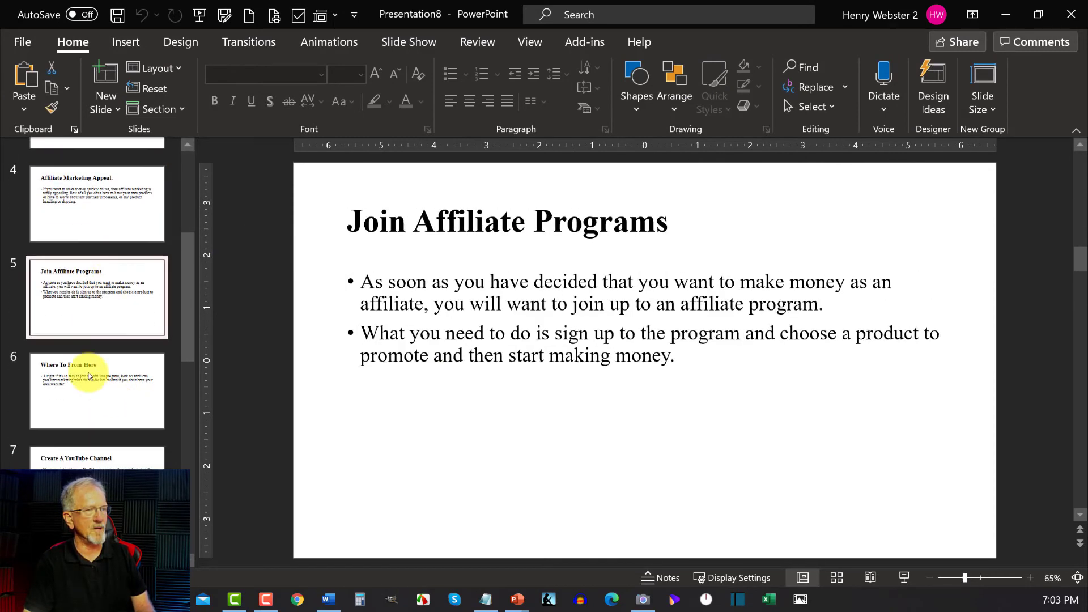
left_click(97, 449)
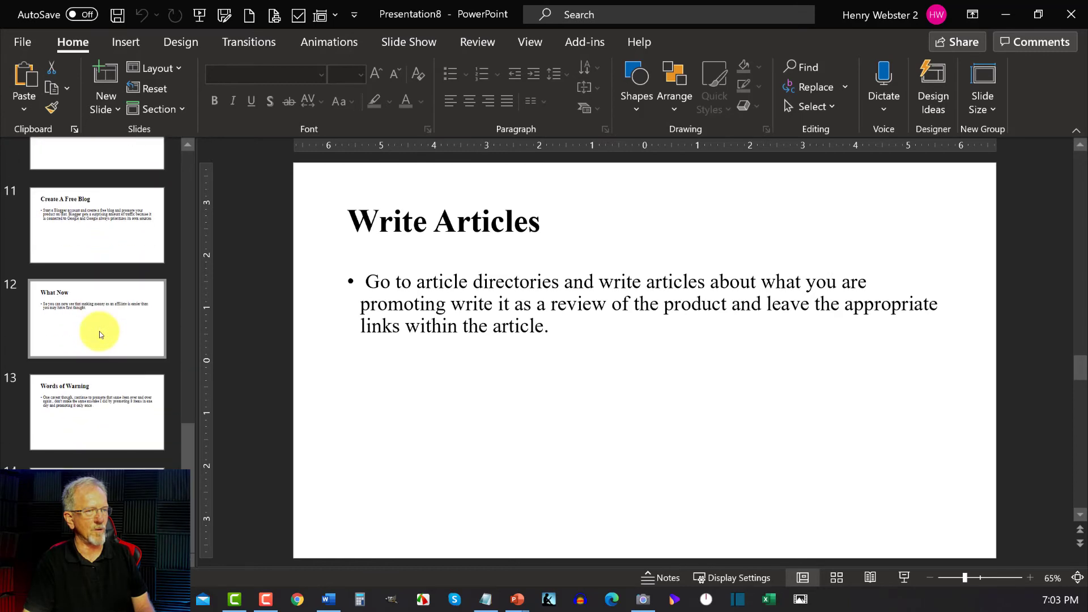
left_click(96, 411)
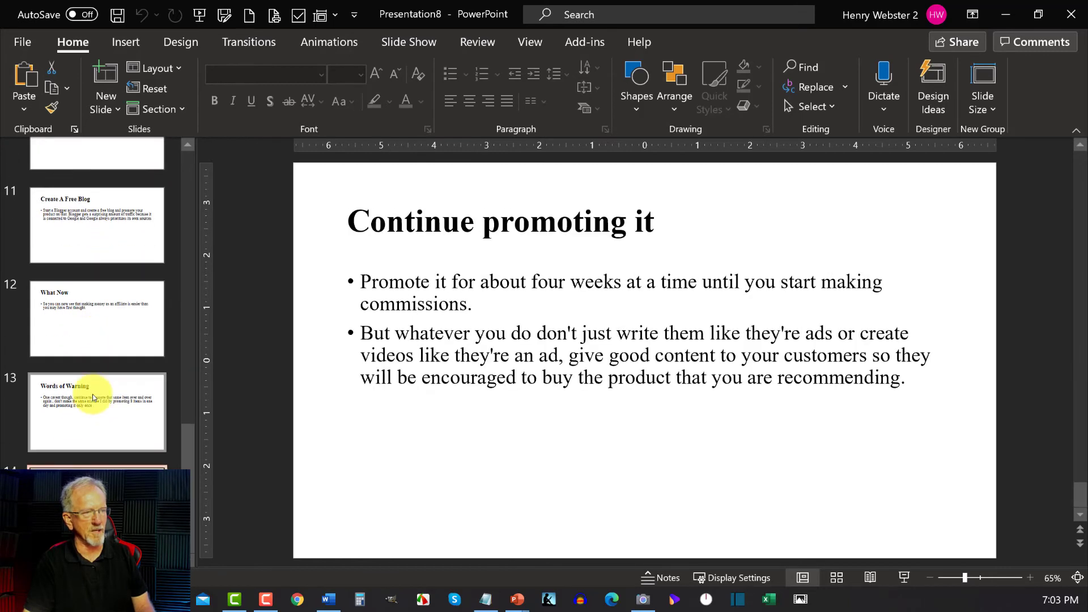
left_click(97, 225)
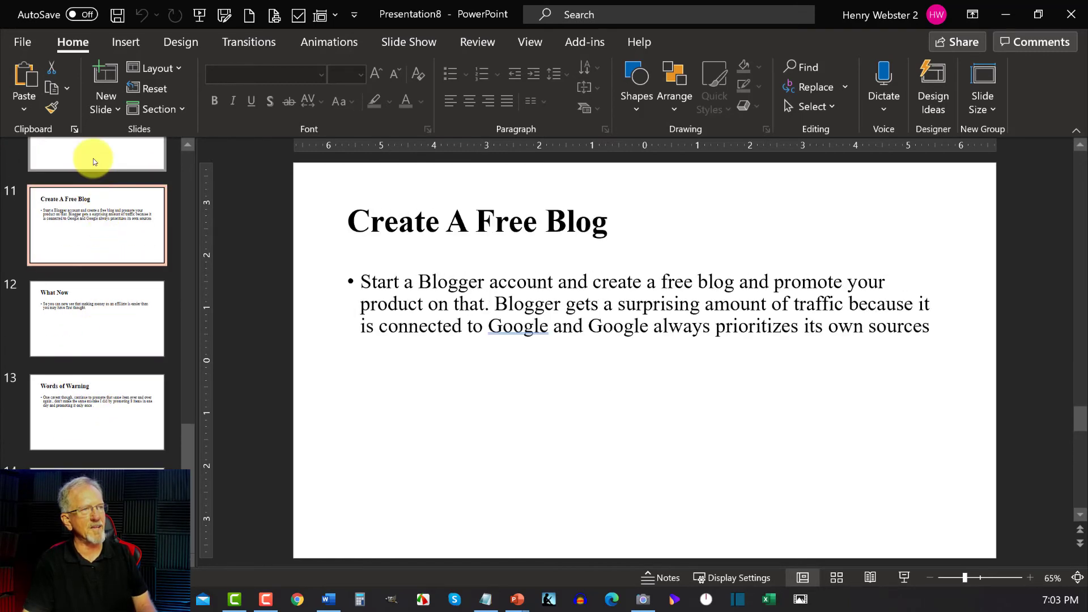